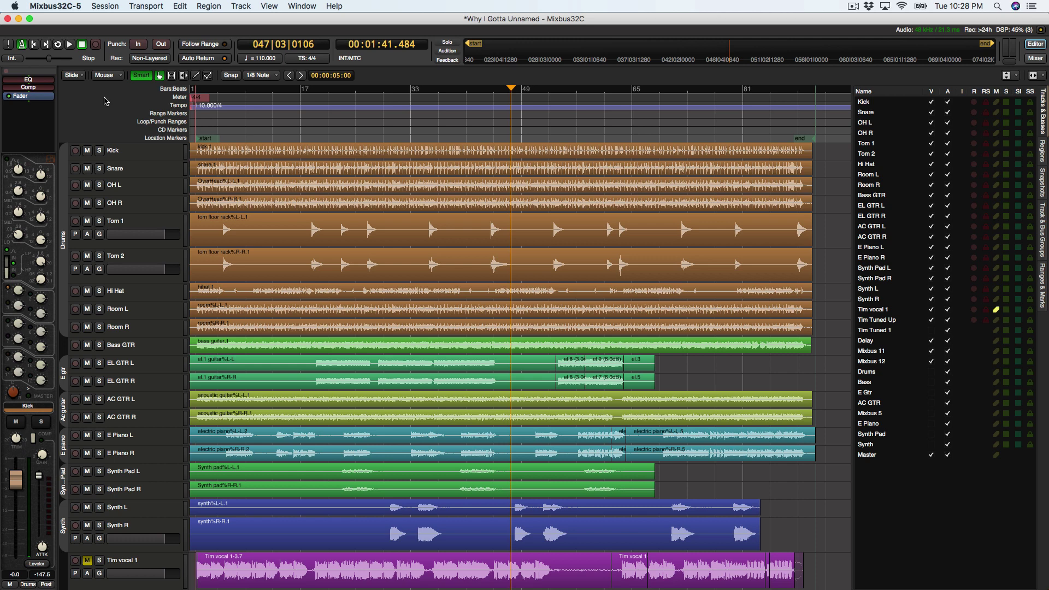
mouse_move(126, 188)
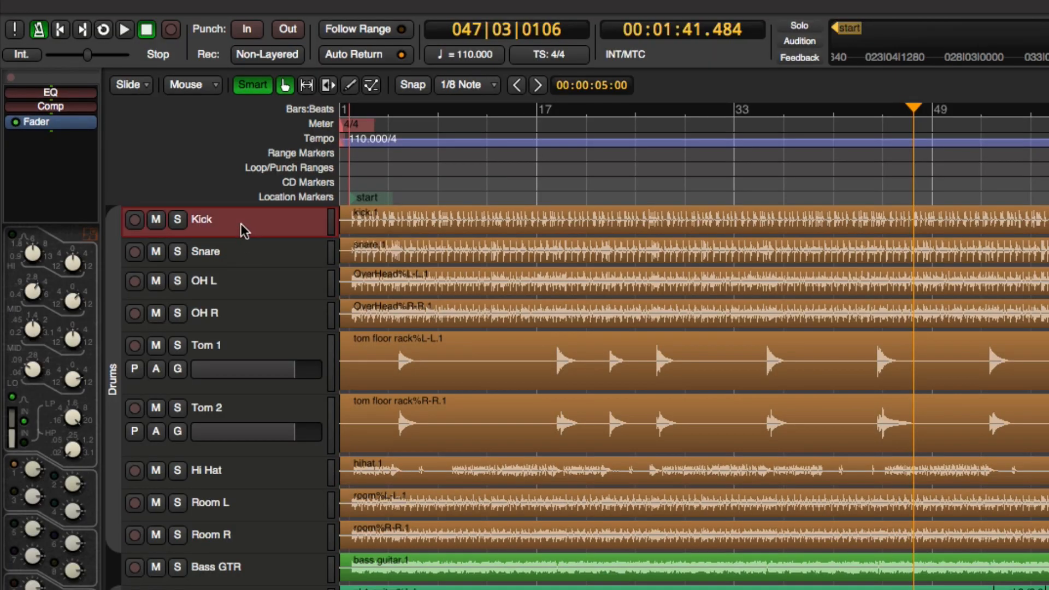
Double-click the Kick name in the editor track header to make it editable
double_click(201, 219)
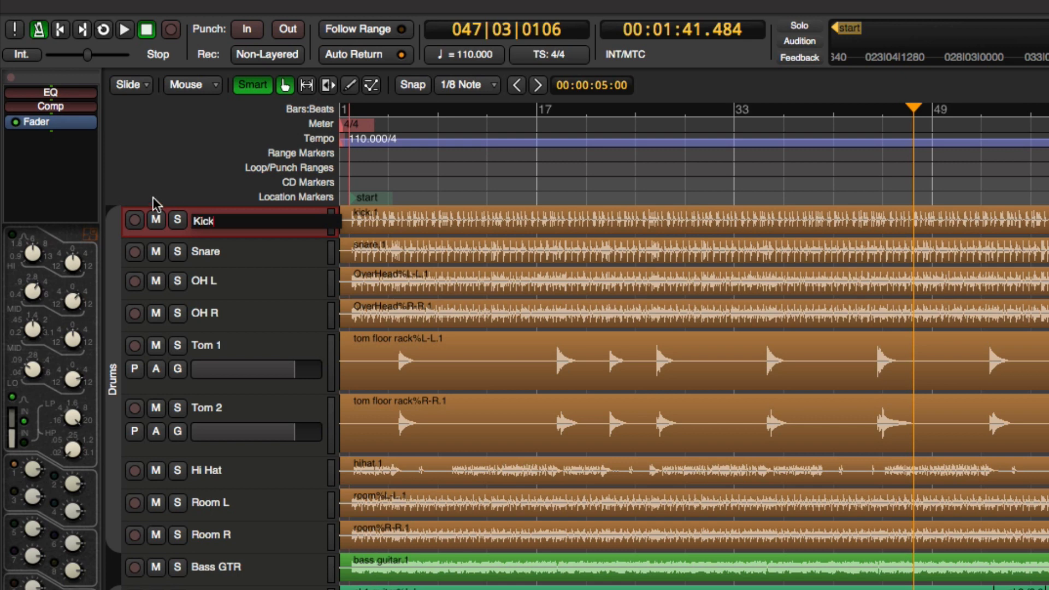
Click outside the name field to leave the Kick name unchanged
click(133, 220)
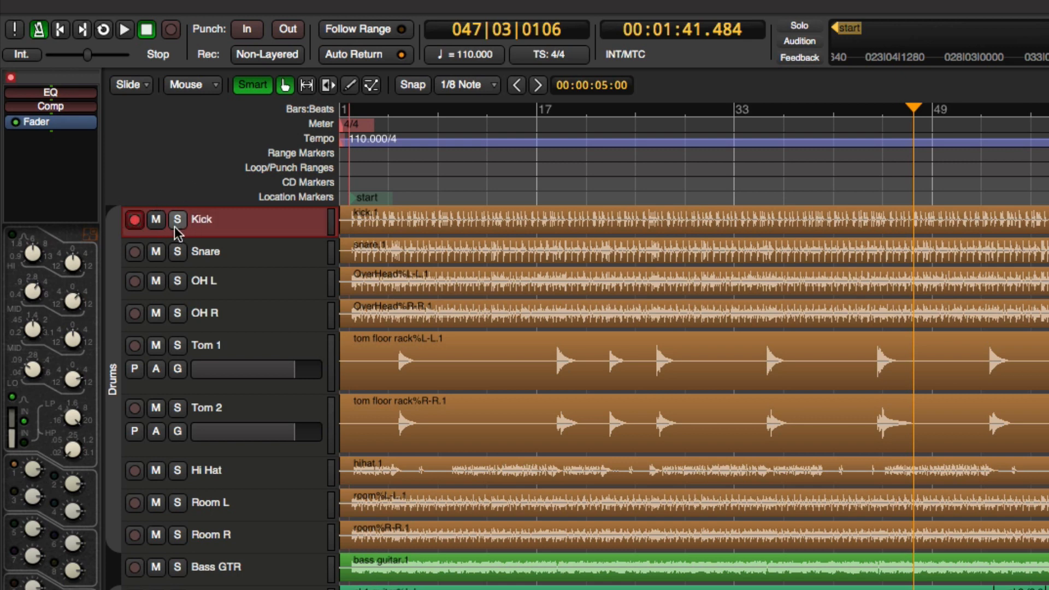
mouse_move(206, 224)
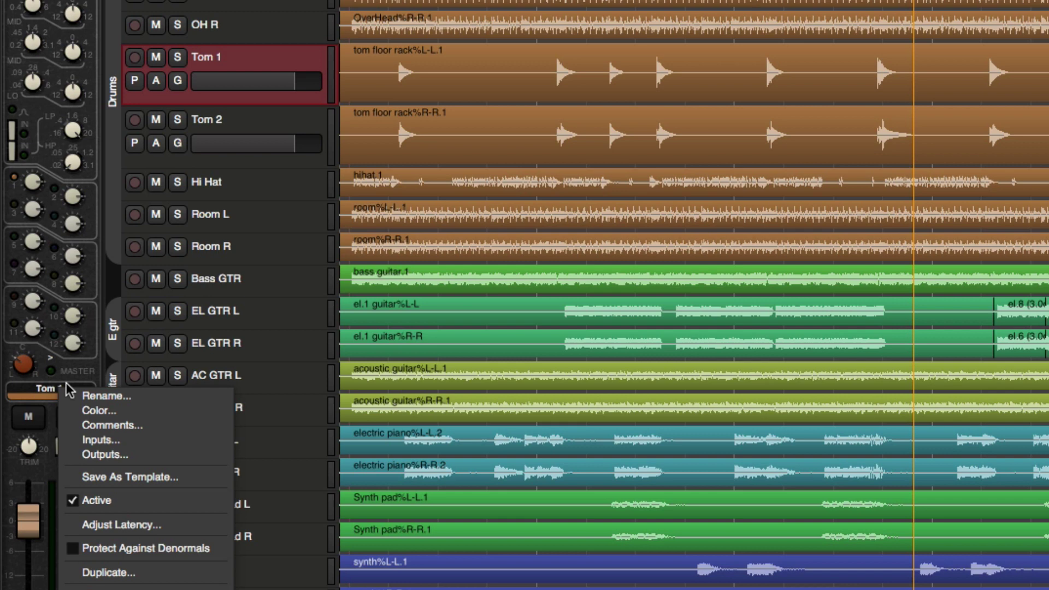
click(108, 396)
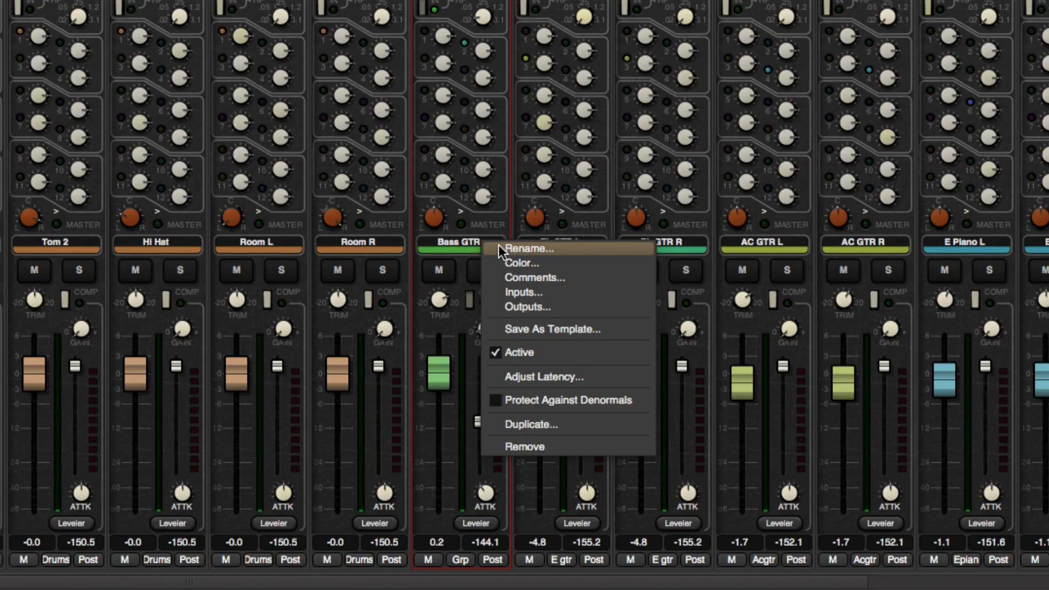
click(530, 248)
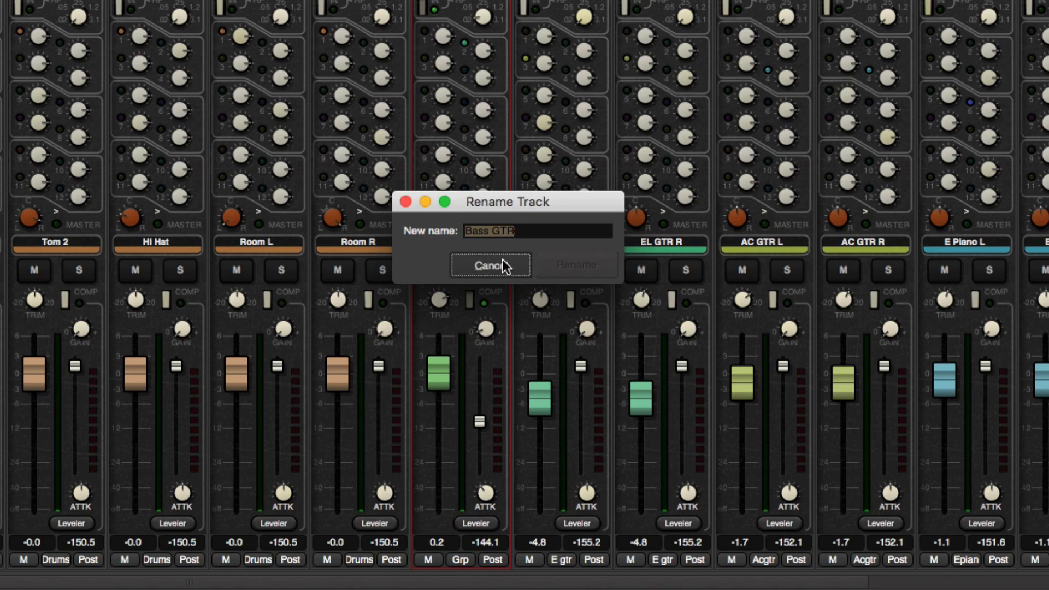
click(490, 265)
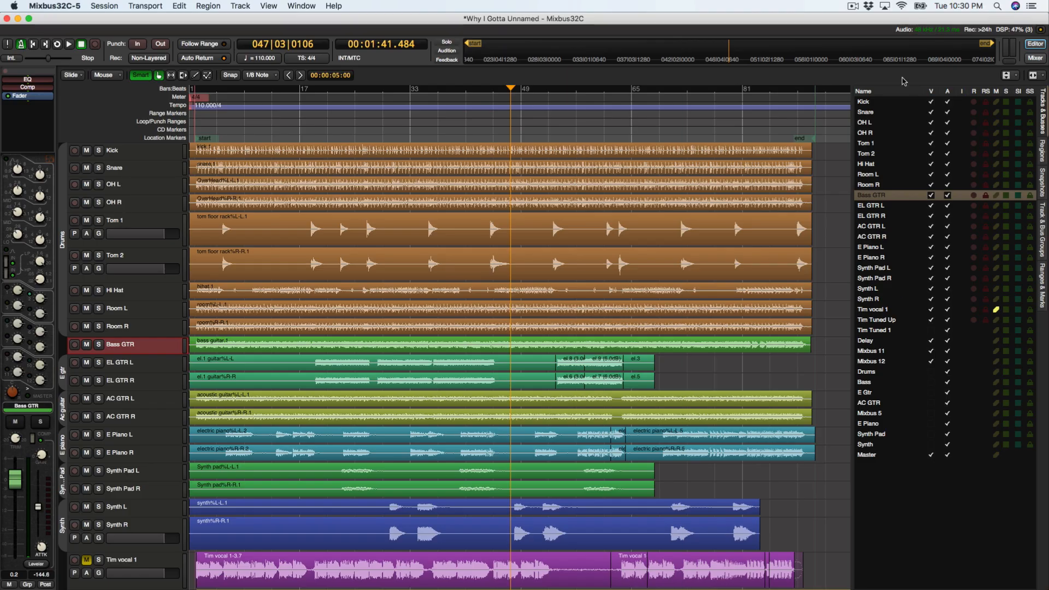